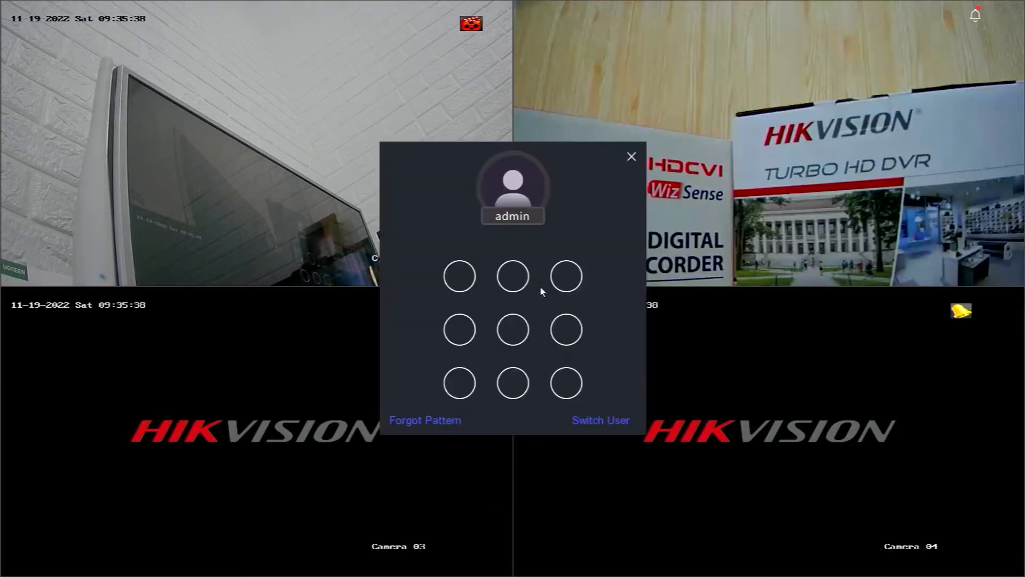
Step: Draw the admin unlock pattern to enter the four-camera live view
{"action": "left_click_drag", "start_coordinate": [513, 276], "coordinate": [513, 329]}
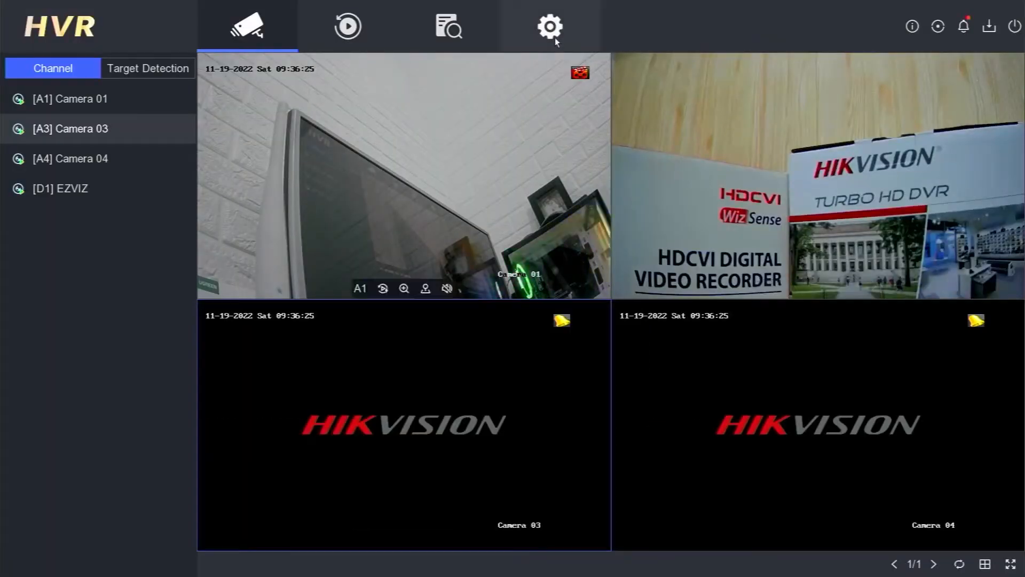
Step: Go to Configuration > Camera > Camera to list the added EZVIZ camera
{"action": "left_click", "coordinate": [549, 26]}
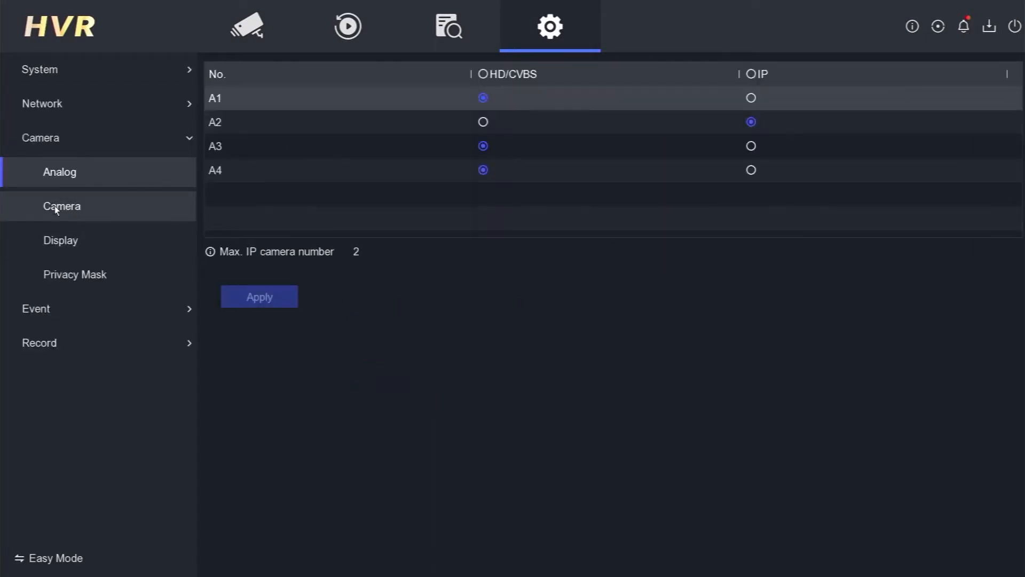
{"action": "left_click", "coordinate": [62, 206]}
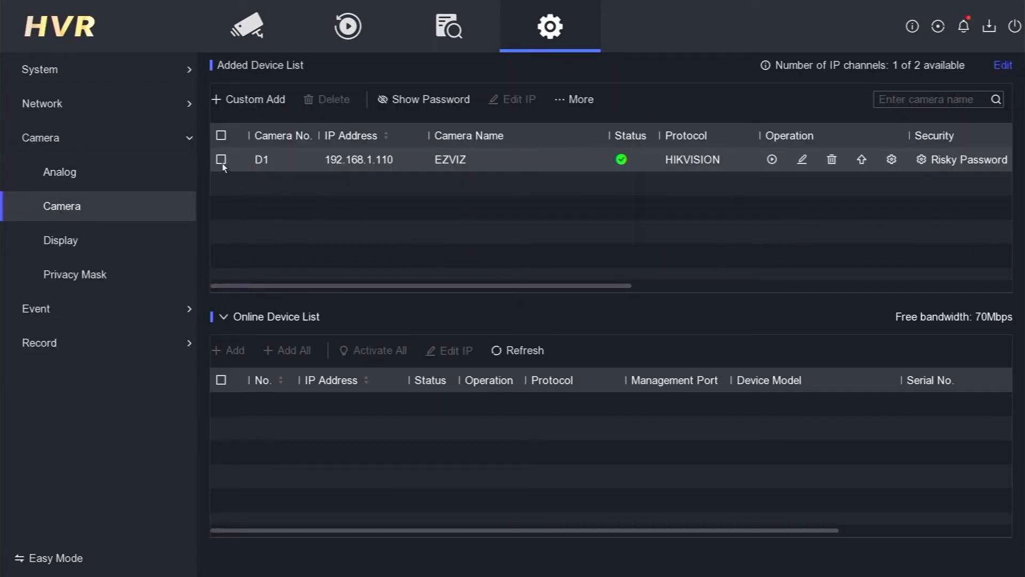
Step: Select all cameras, choose Show Password, and confirm with the admin password
{"action": "left_click", "coordinate": [221, 160]}
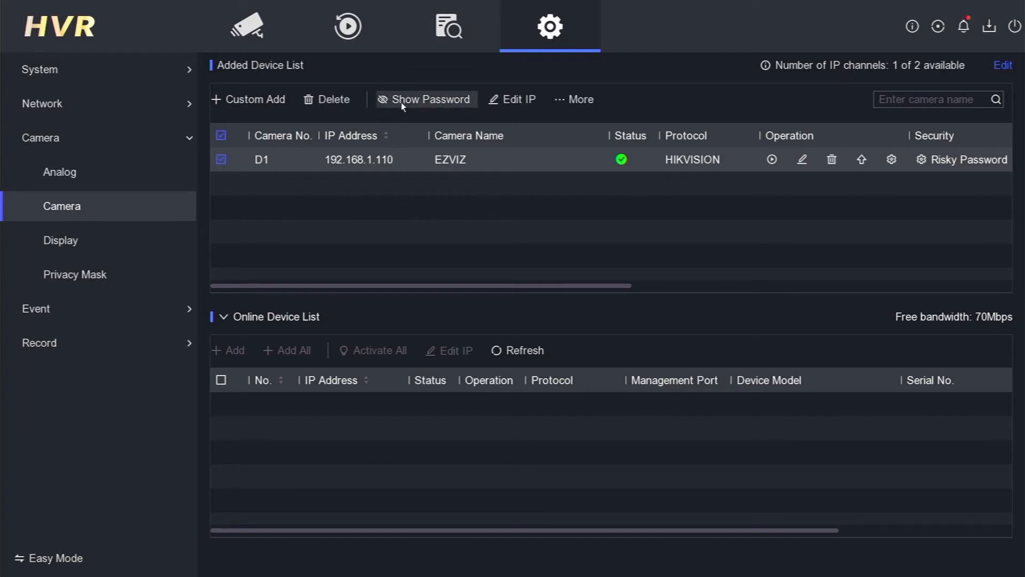
{"action": "left_click", "coordinate": [423, 100]}
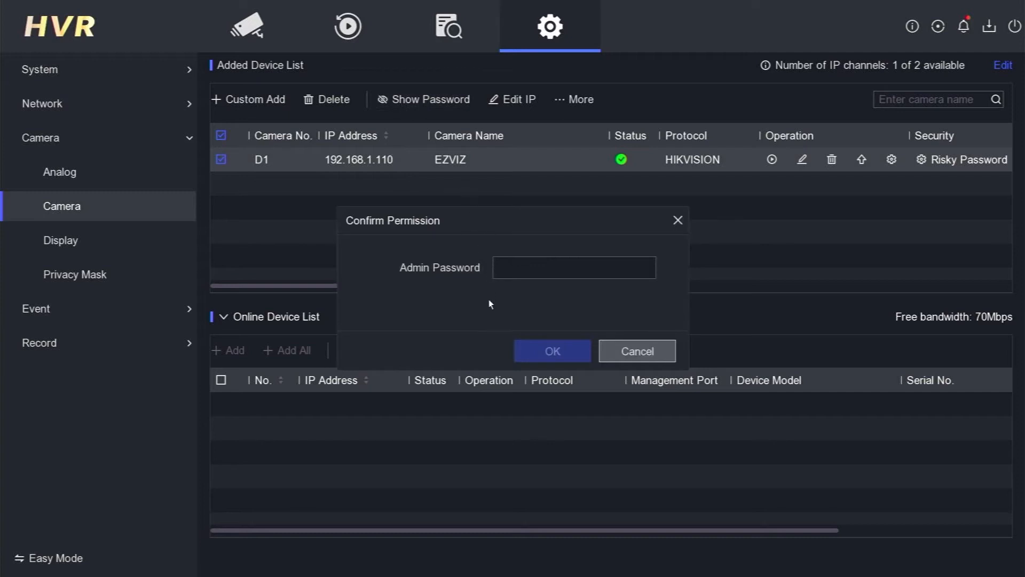
{"action": "left_click", "coordinate": [574, 268]}
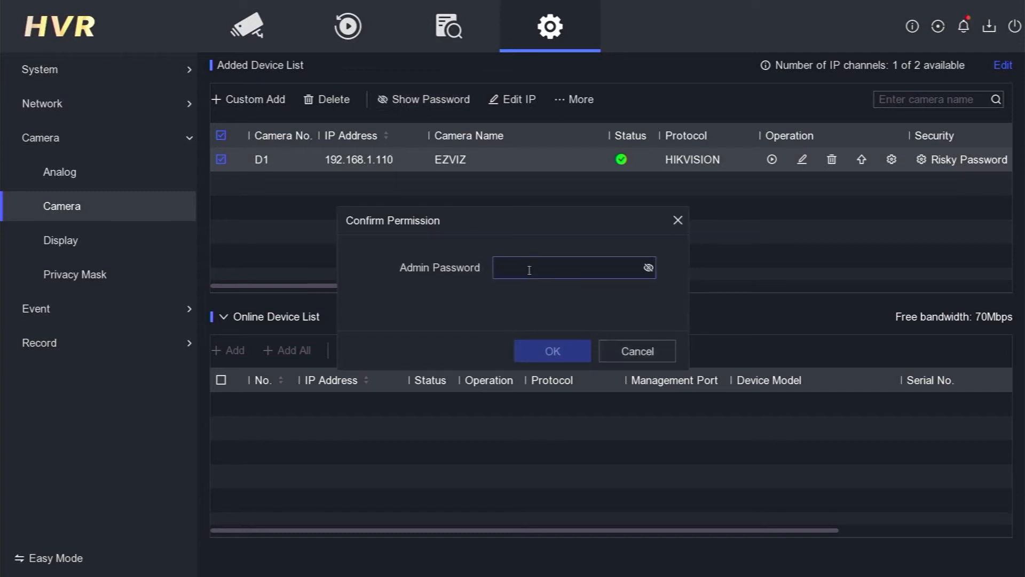
{"action": "left_click", "coordinate": [574, 268]}
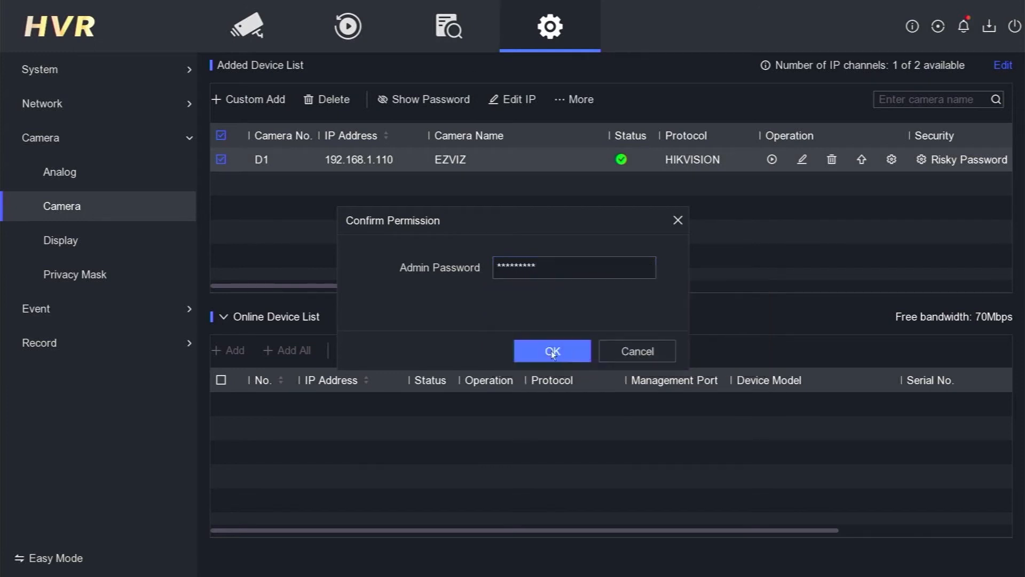
{"action": "left_click", "coordinate": [551, 350]}
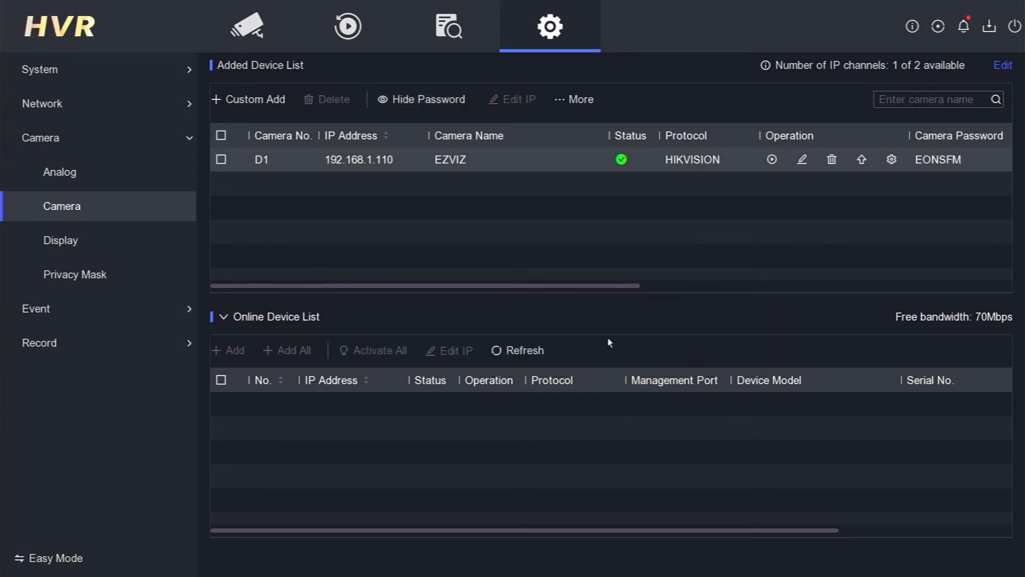
{"action": "mouse_move", "coordinate": [1011, 135]}
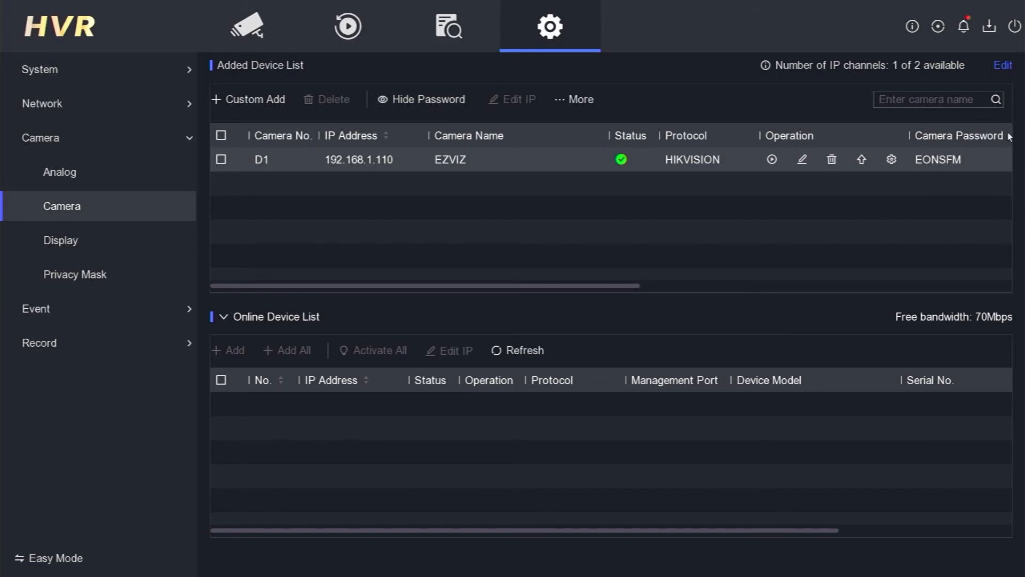
{"action": "mouse_move", "coordinate": [926, 161]}
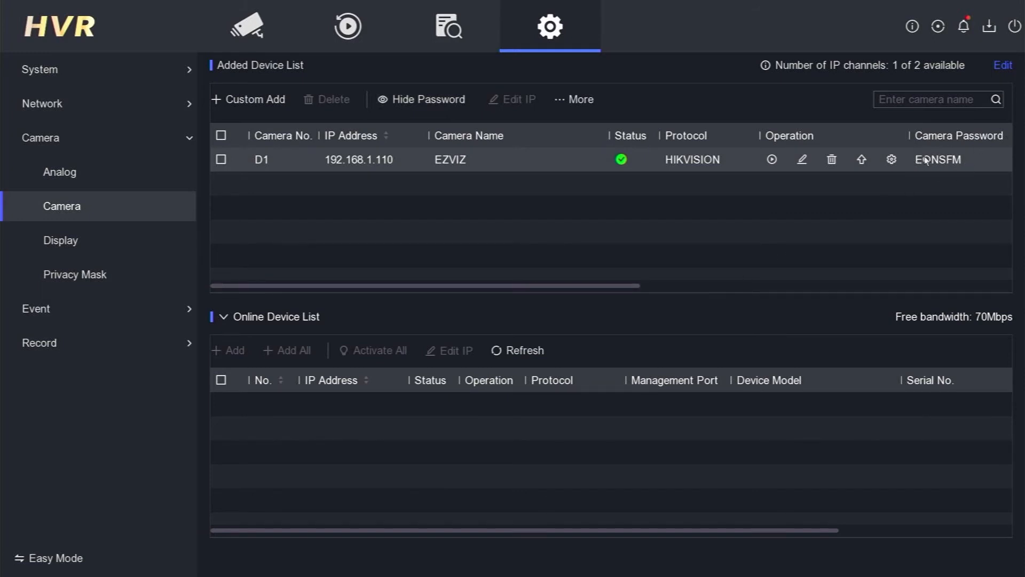
{"action": "mouse_move", "coordinate": [942, 167]}
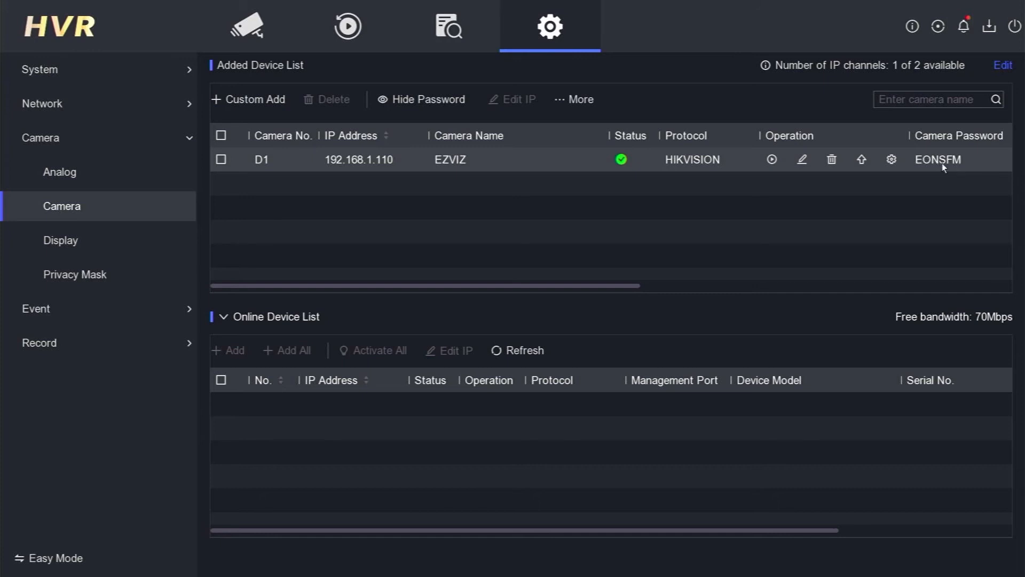
{"action": "mouse_move", "coordinate": [968, 167]}
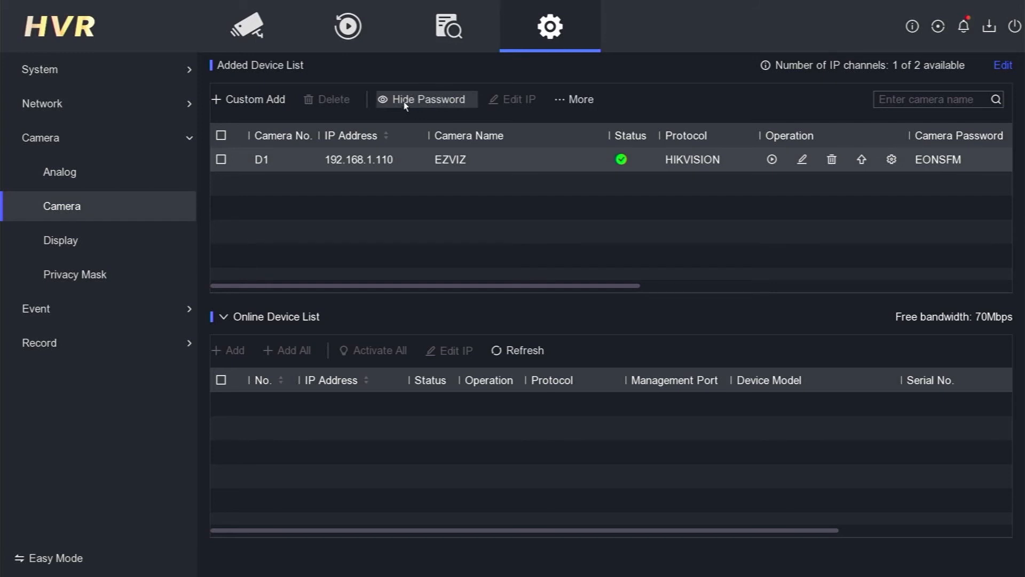
Step: Hide the EZVIZ camera's password to restore the risky-password warning
{"action": "left_click", "coordinate": [424, 99]}
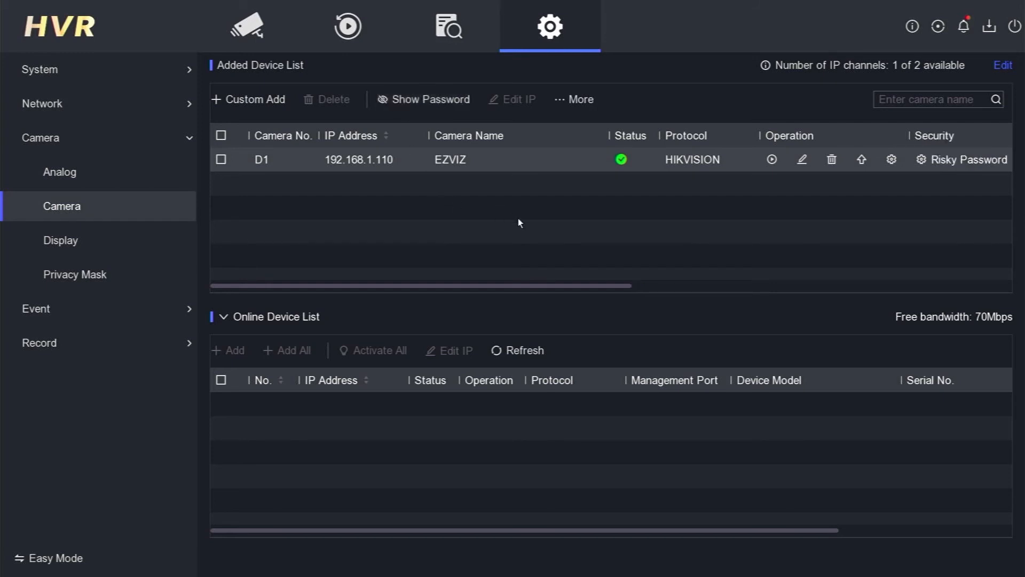